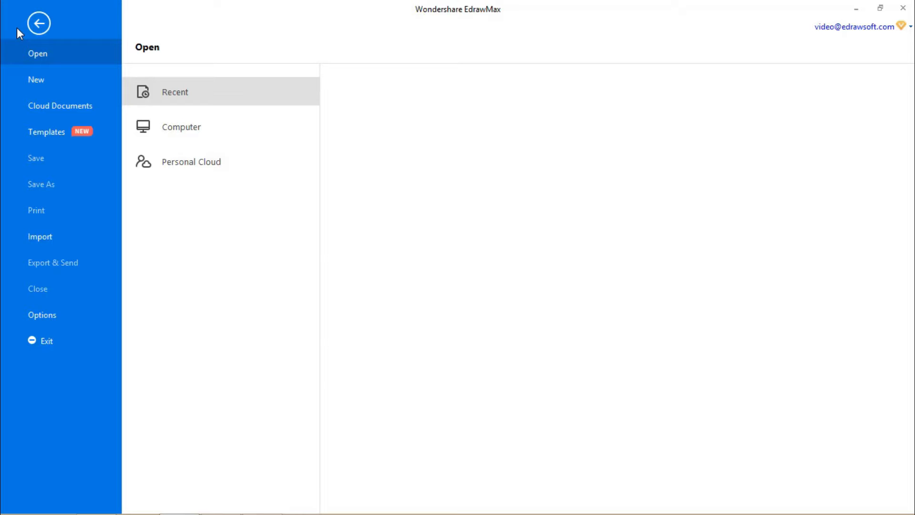
- Begin a new diagram and browse to the Map category of templates
click(36, 79)
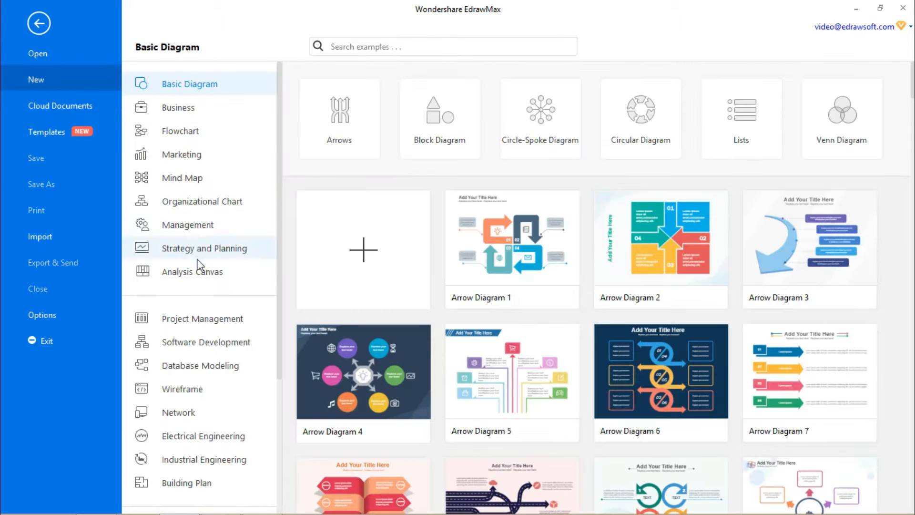
click(173, 409)
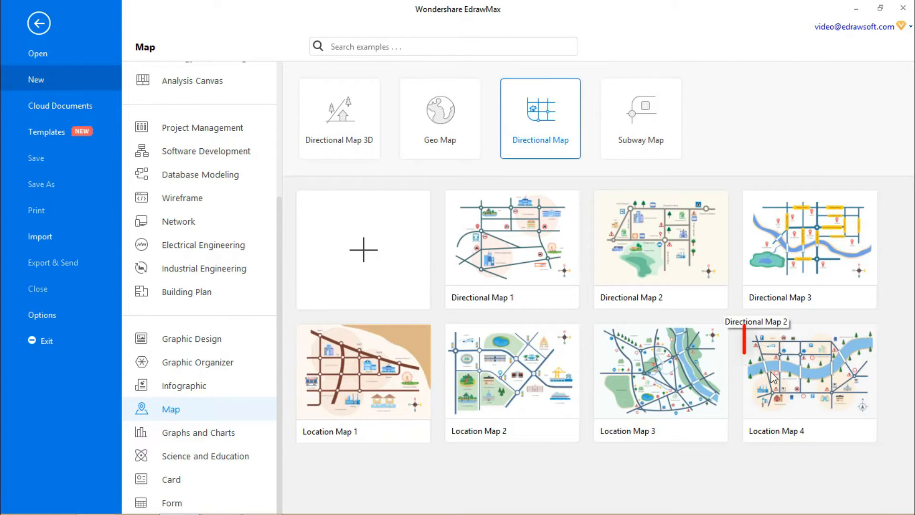
mouse_move(784, 445)
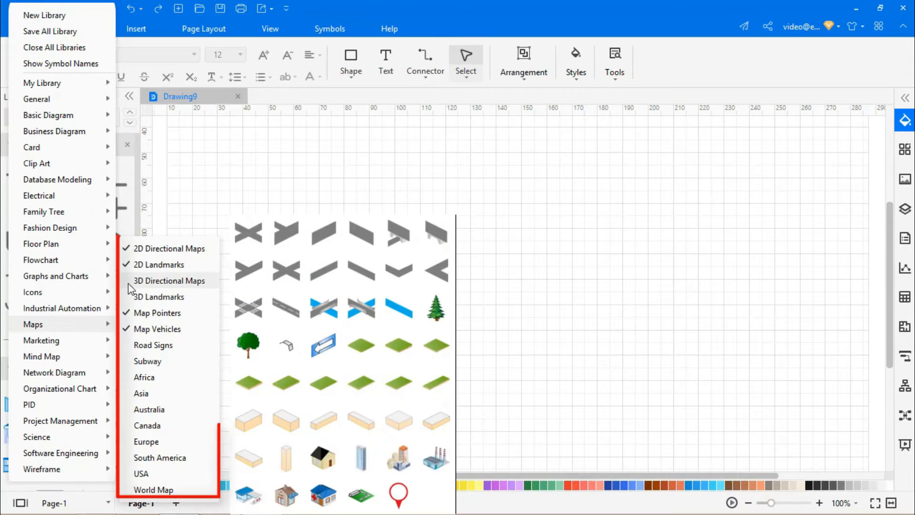
- Finish loading the 2D map symbol libraries and drop a curve shape onto the canvas
click(169, 281)
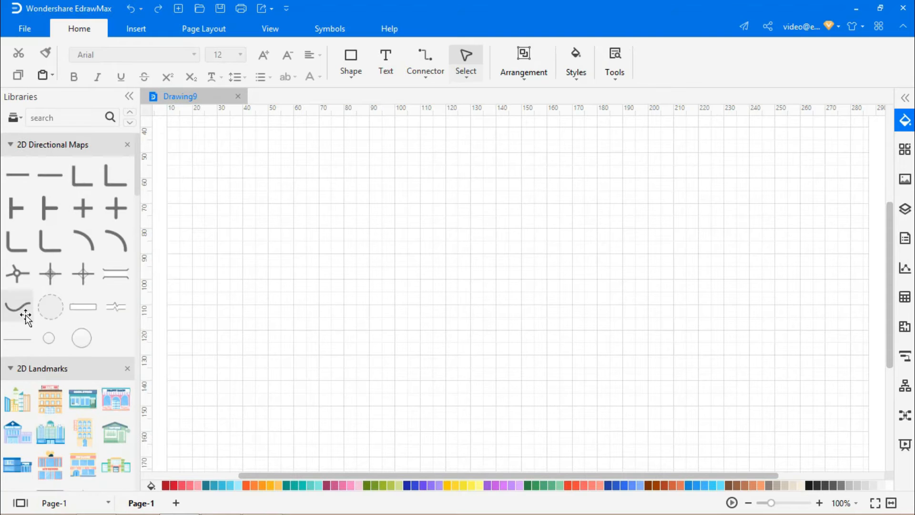
drag(16, 306, 602, 279)
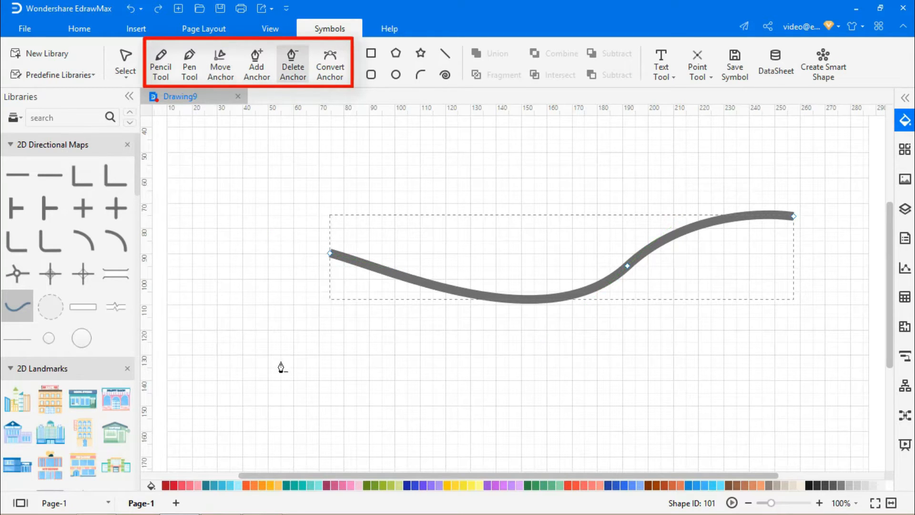
- Leave anchor-point editing so the stretched curve can be styled
click(125, 58)
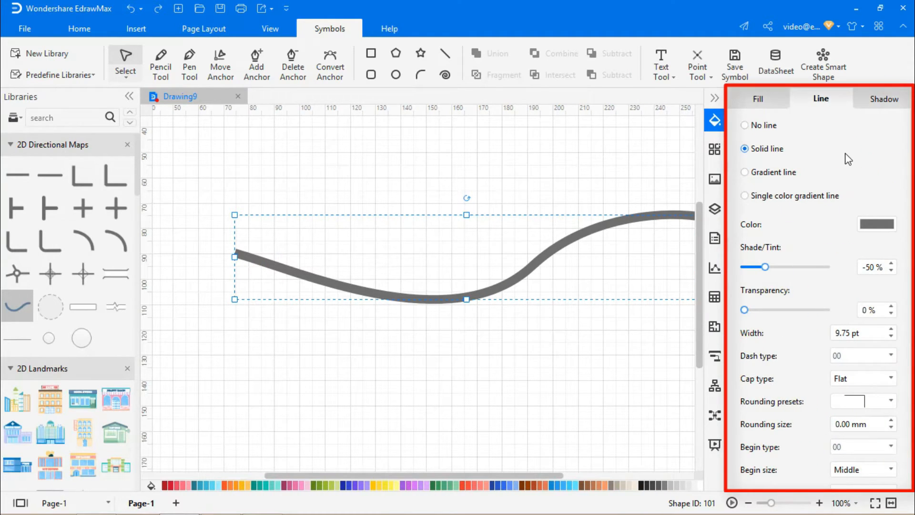
- Widen the curve into a light-blue river and make a brown 10 pt copy for the banks
click(858, 333)
text(60)
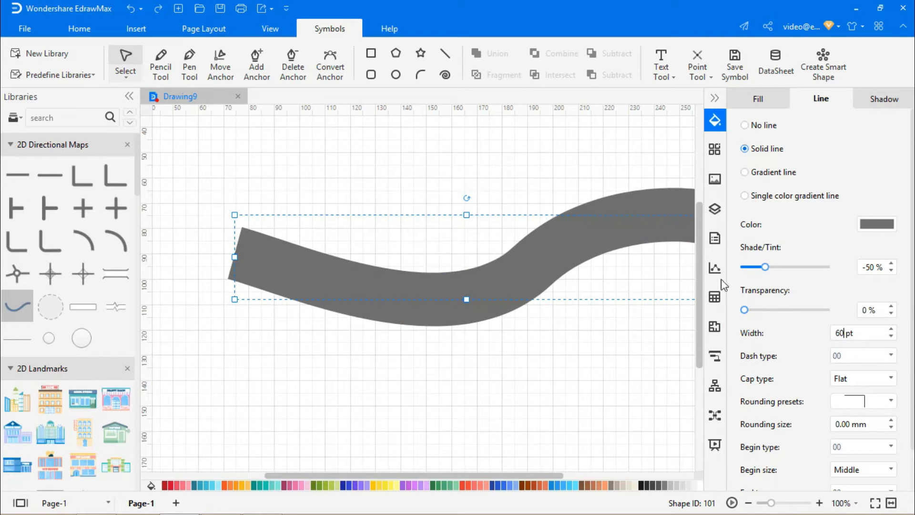
click(876, 224)
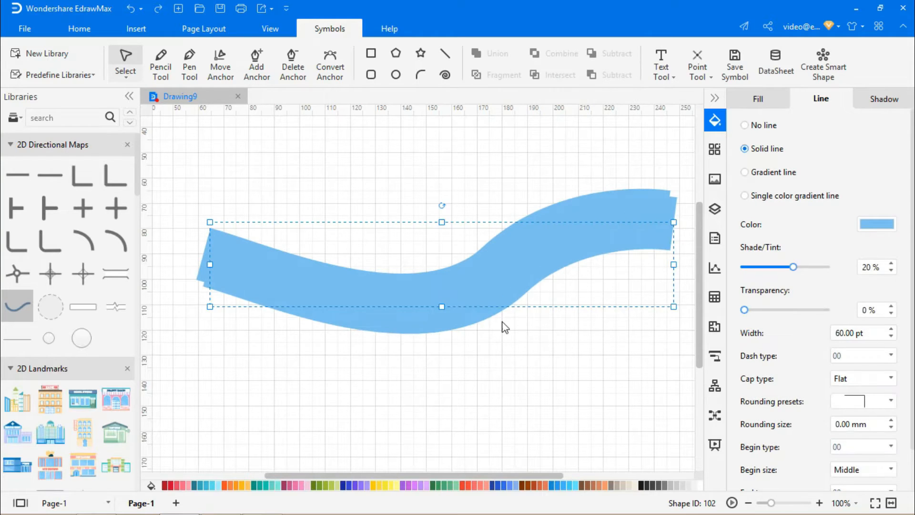
click(877, 224)
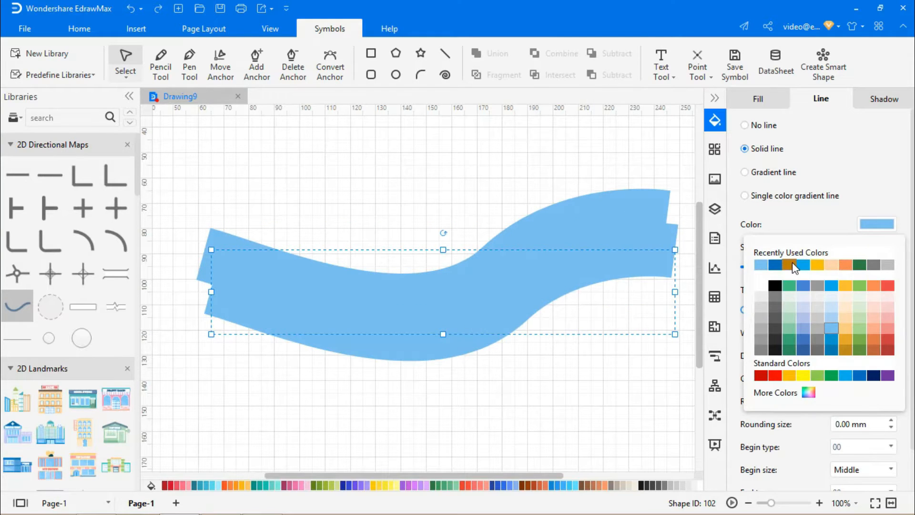
click(793, 265)
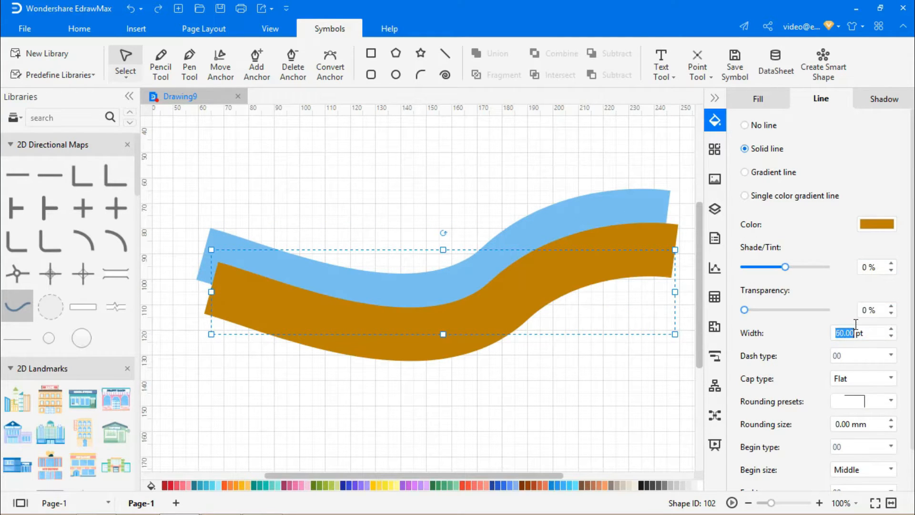
text(10.00)
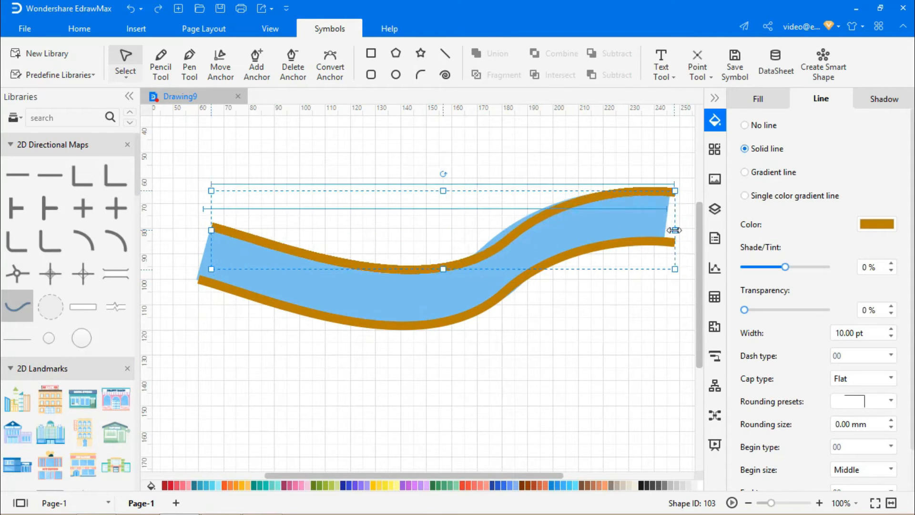
- Select the river and bank curves together and combine them into one shape
click(413, 373)
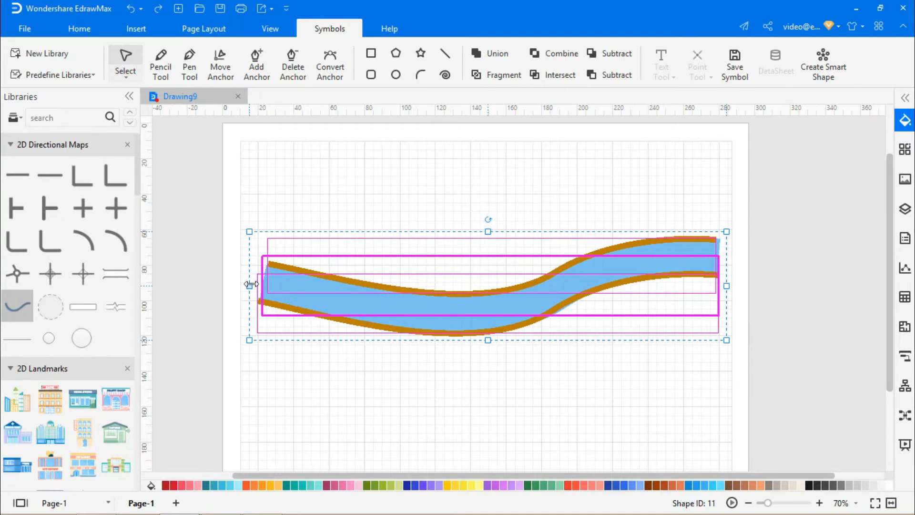
click(438, 389)
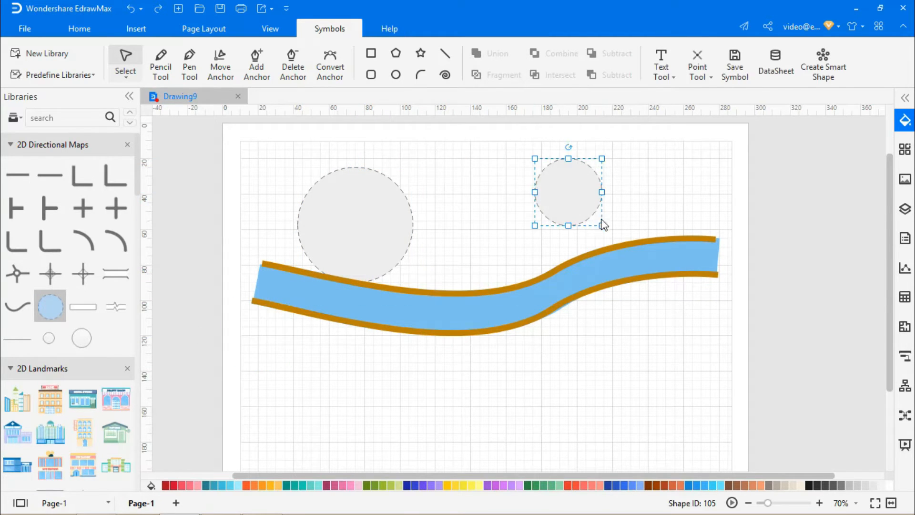
- Place circle districts on the page and send the large circle behind the river
drag(605, 226, 604, 256)
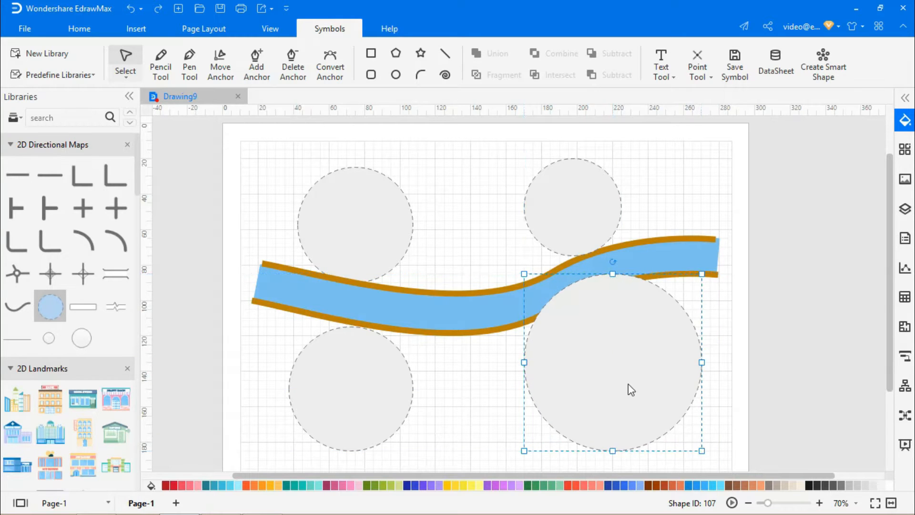
right_click(630, 390)
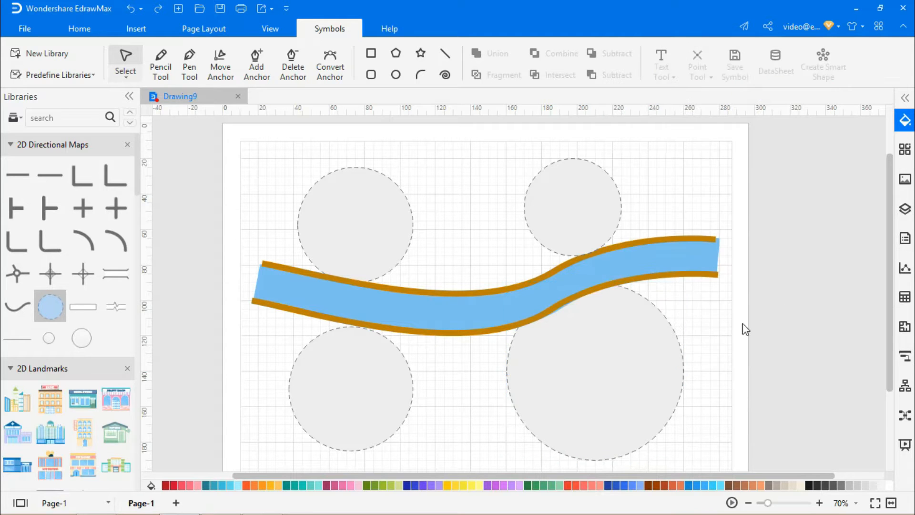
- Label the circles AIRPORT, COMMERCIAL CENTRE and INDUSTRIAL DISTRICT with the Text tool
click(79, 28)
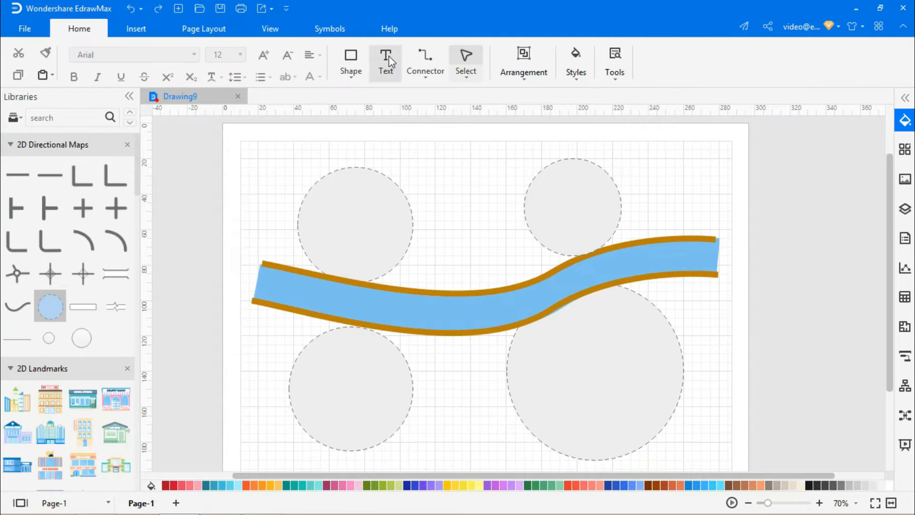
text(AIRPORT)
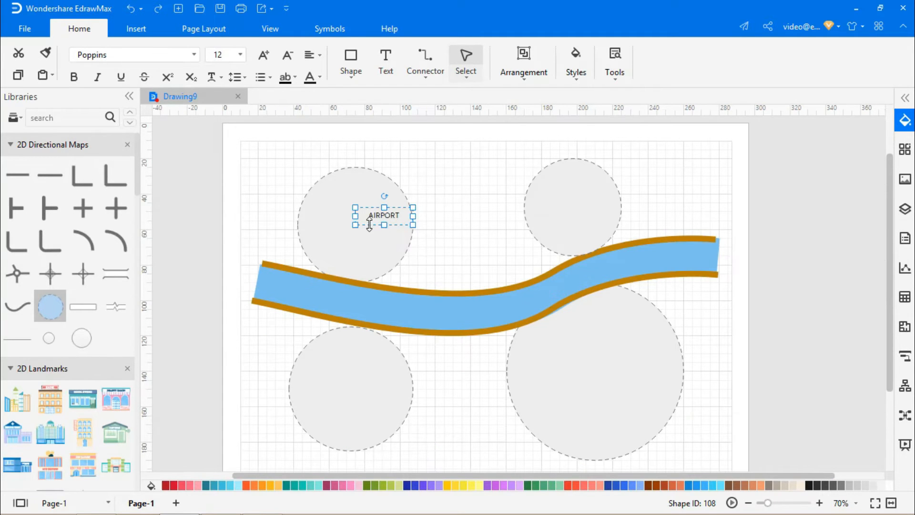
click(461, 213)
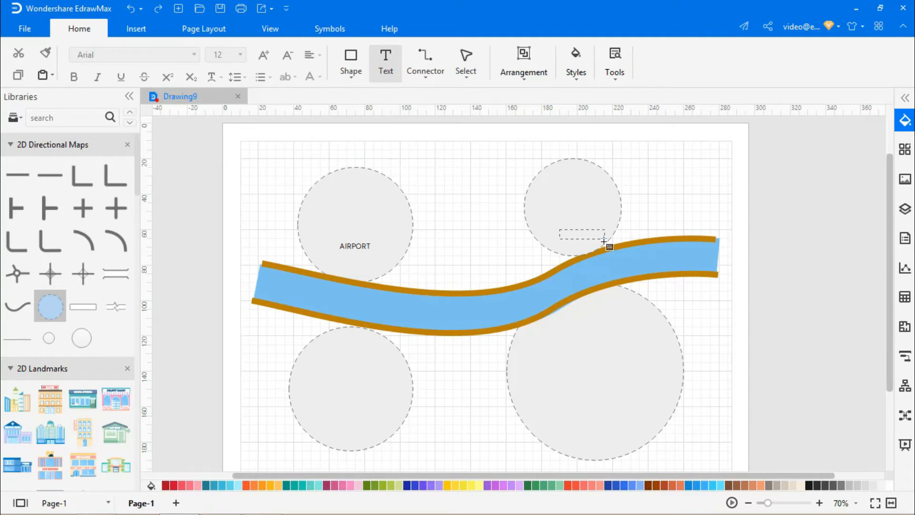
text(COMMERCIAL C)
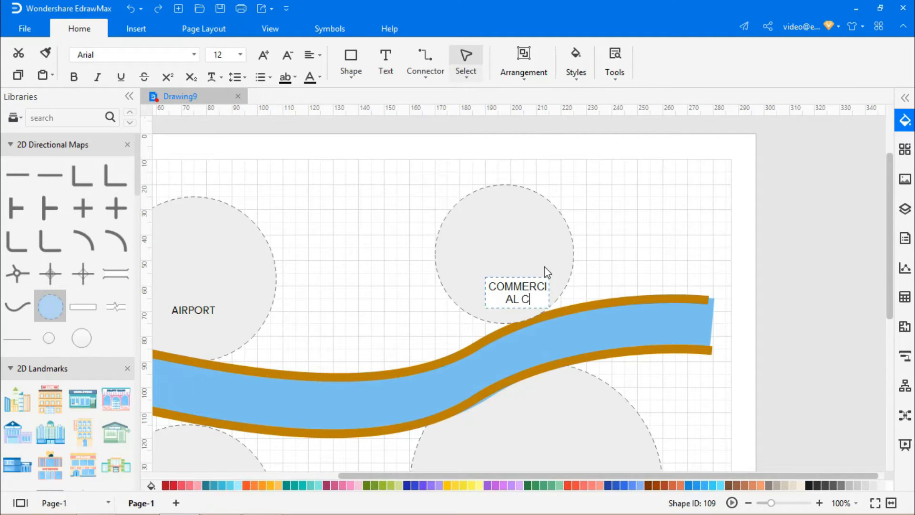
text(ENTRE)
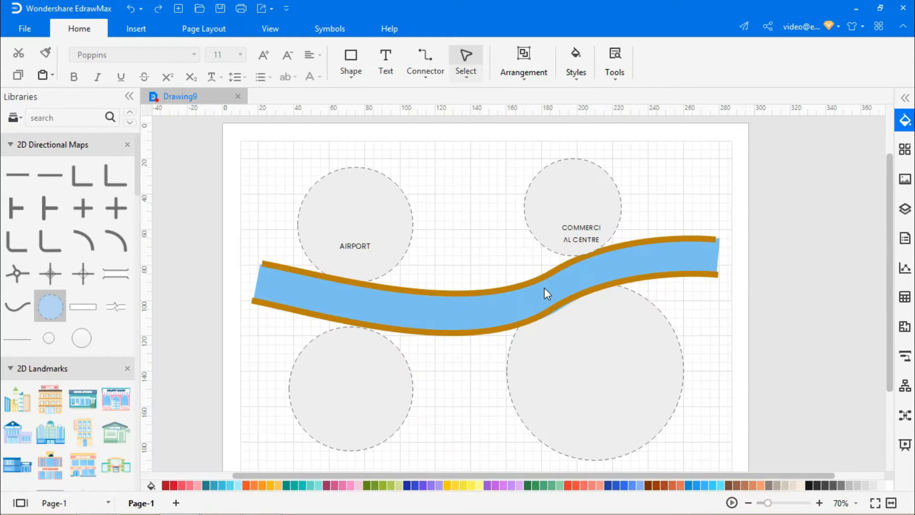
click(581, 228)
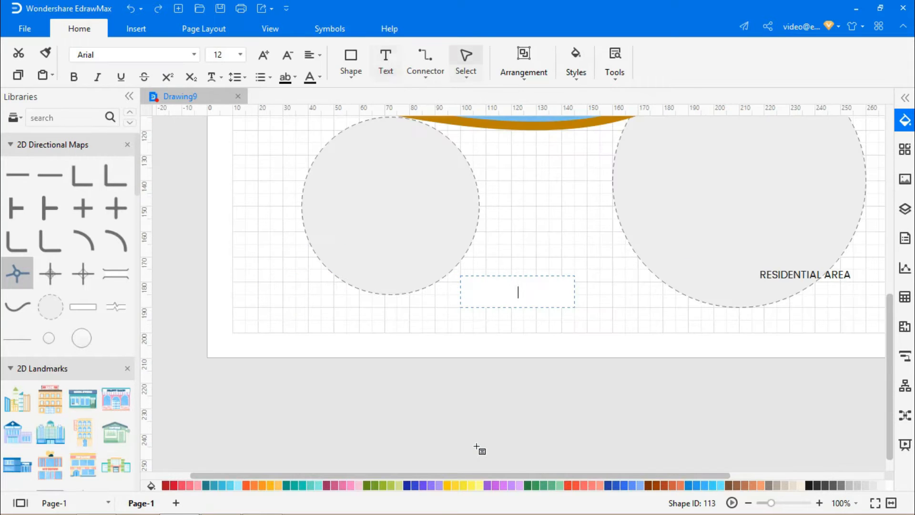
text(INDUSTRIAL DISTRICT)
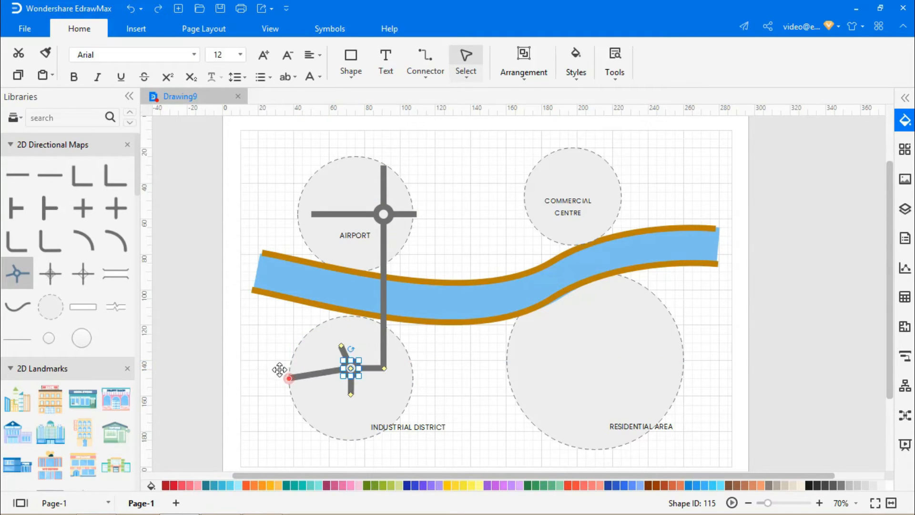
- Stretch road branches, add a roundabout in the industrial district and run a diagonal road upper right
drag(289, 377, 331, 437)
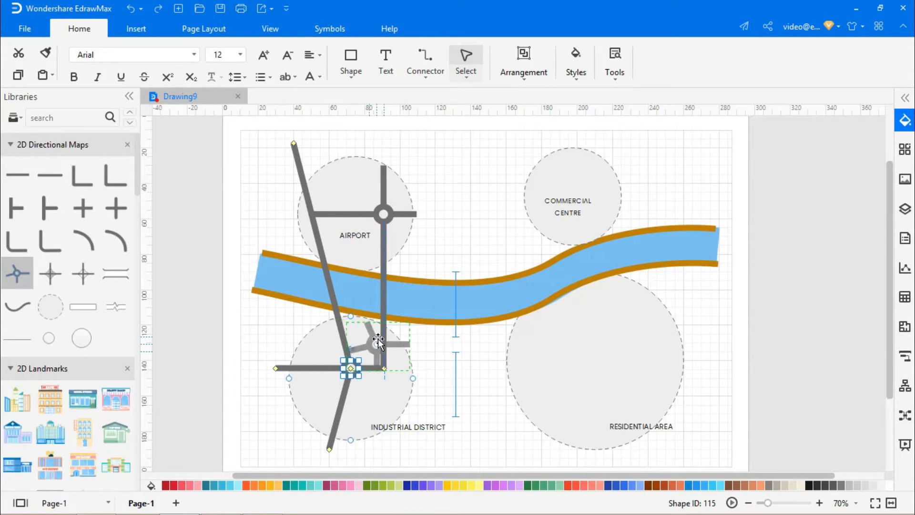
drag(378, 341, 563, 368)
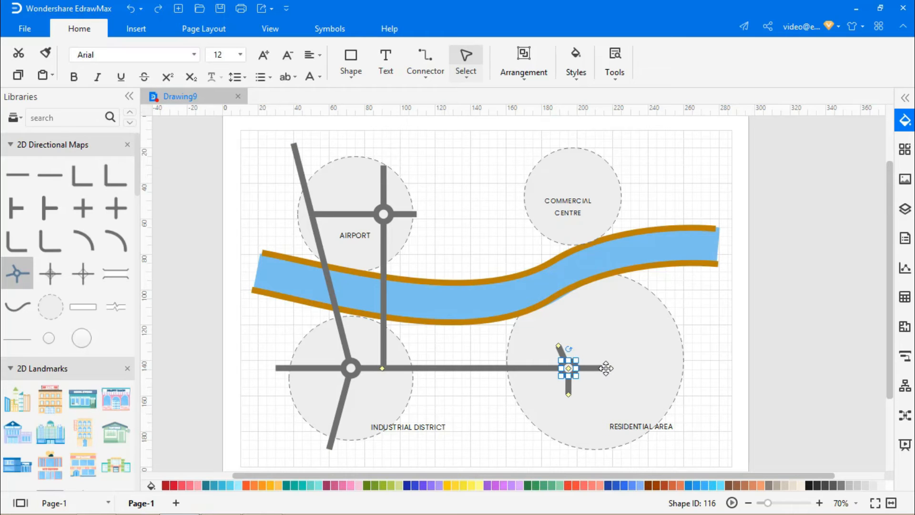
drag(606, 368, 675, 303)
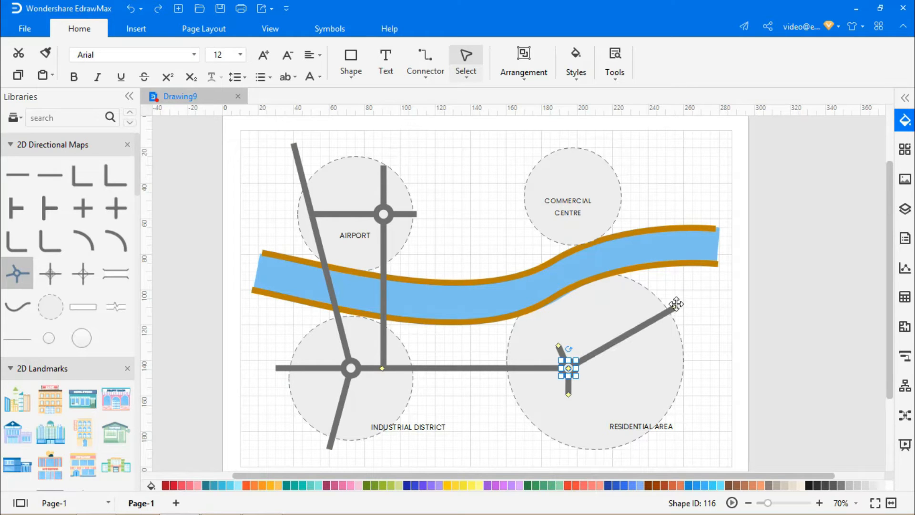
drag(569, 368, 694, 299)
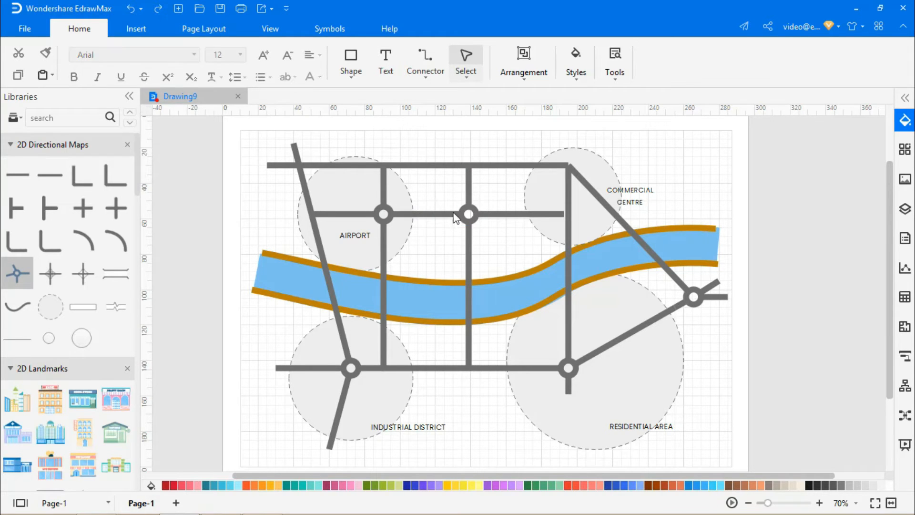
click(469, 213)
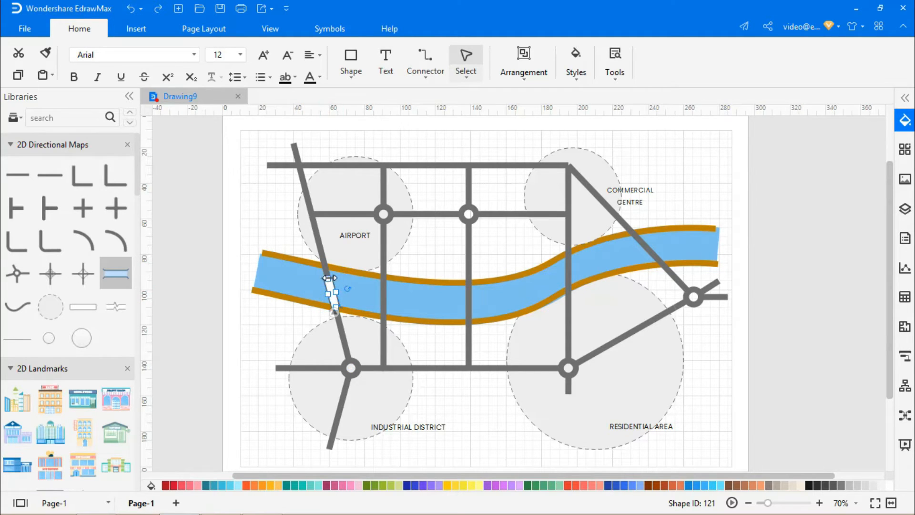
- Set a bridge over the river on the left road crossing
click(333, 286)
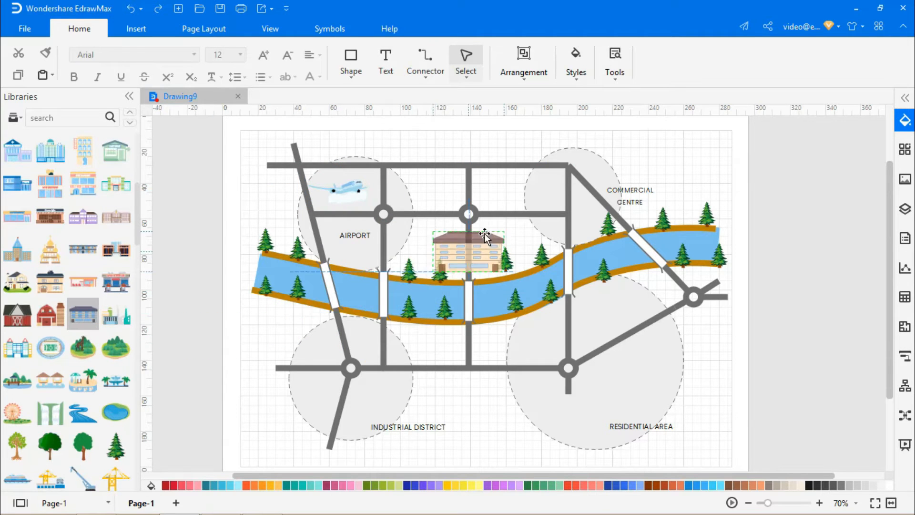
- Place buildings in the commercial centre and residential area and add a SIGHT ALONG THE RIVER label
drag(470, 251, 542, 198)
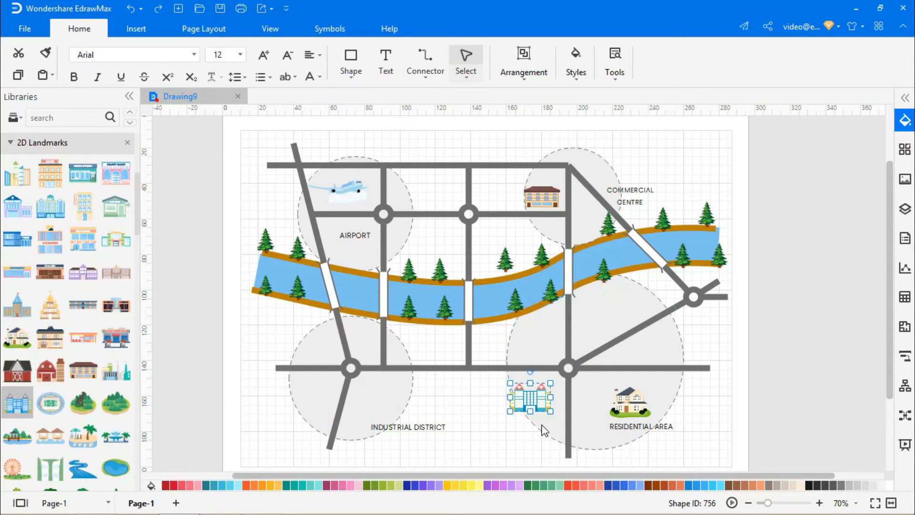
drag(530, 396, 404, 335)
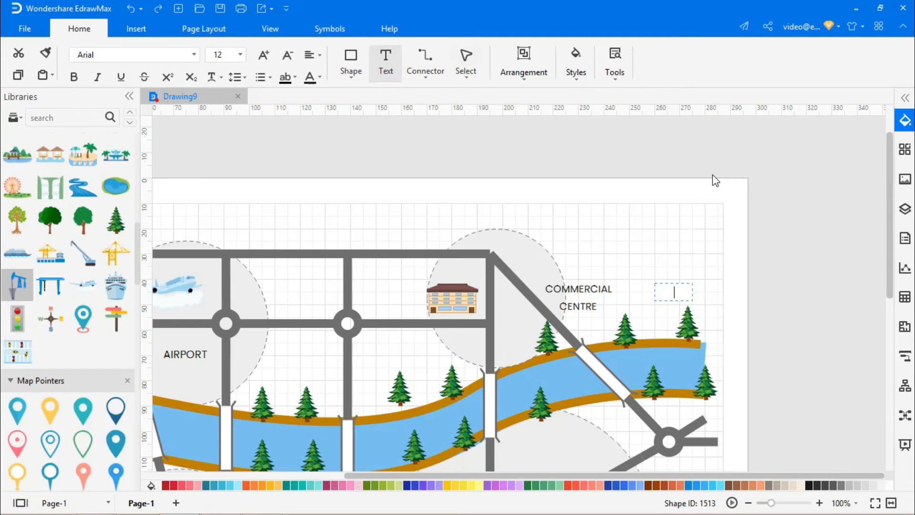
text(SIGHT ALONG)
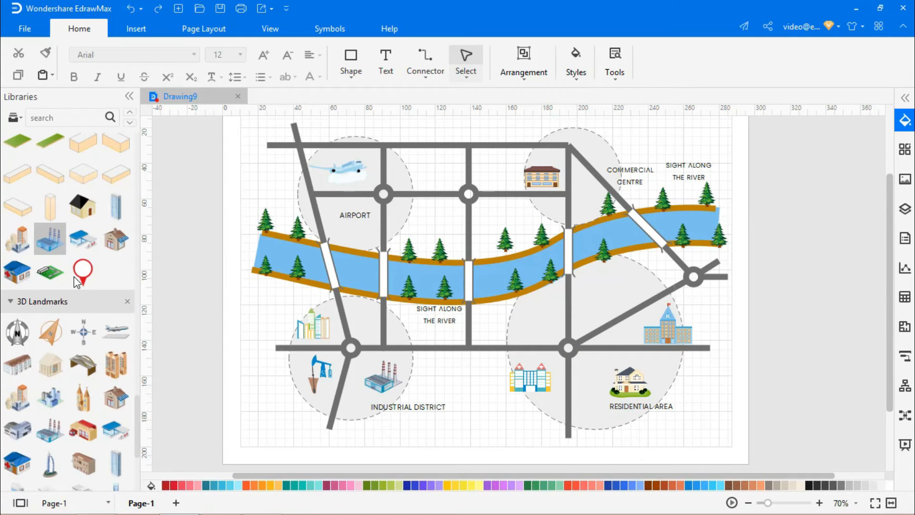
scroll(down, 3)
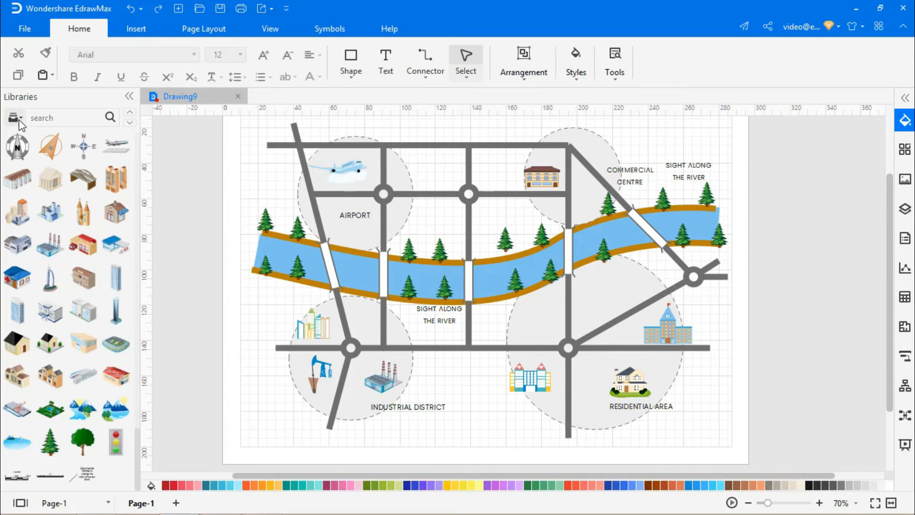
- Tick Road Signs in the Maps library list so its symbols load in the panel
click(14, 118)
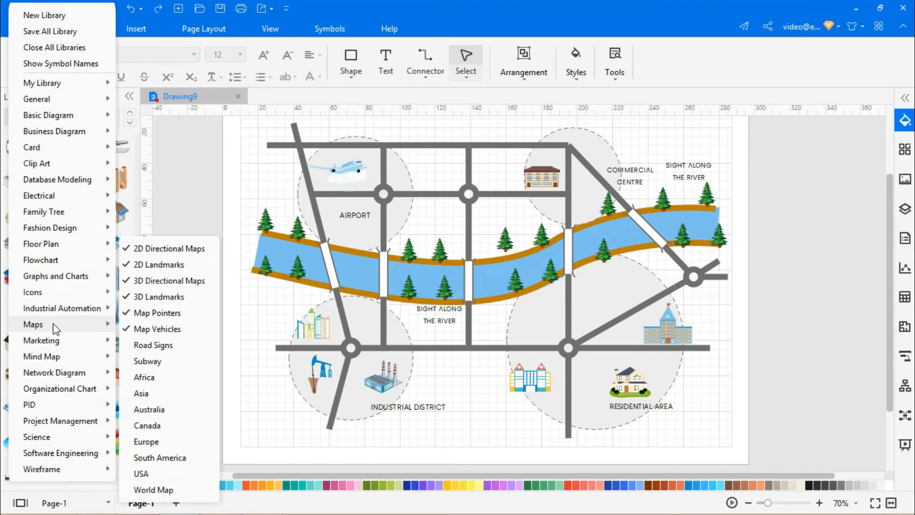
click(154, 345)
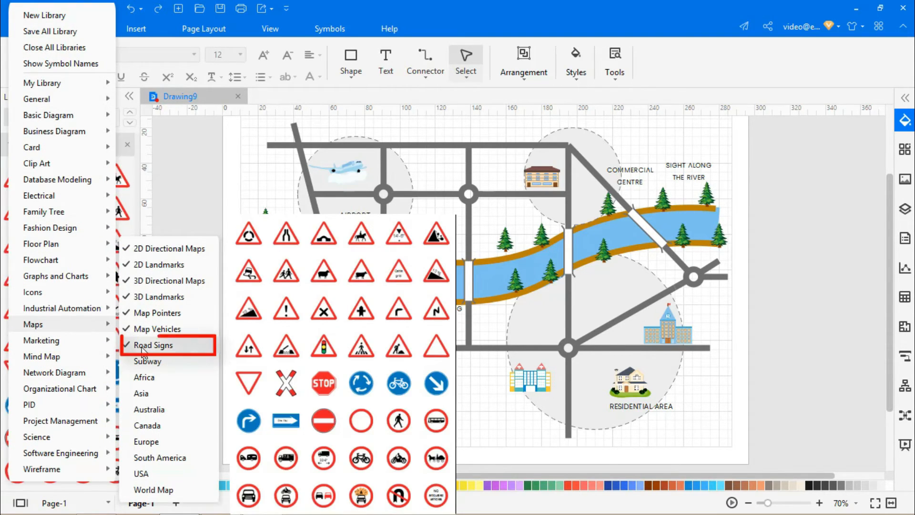
click(154, 345)
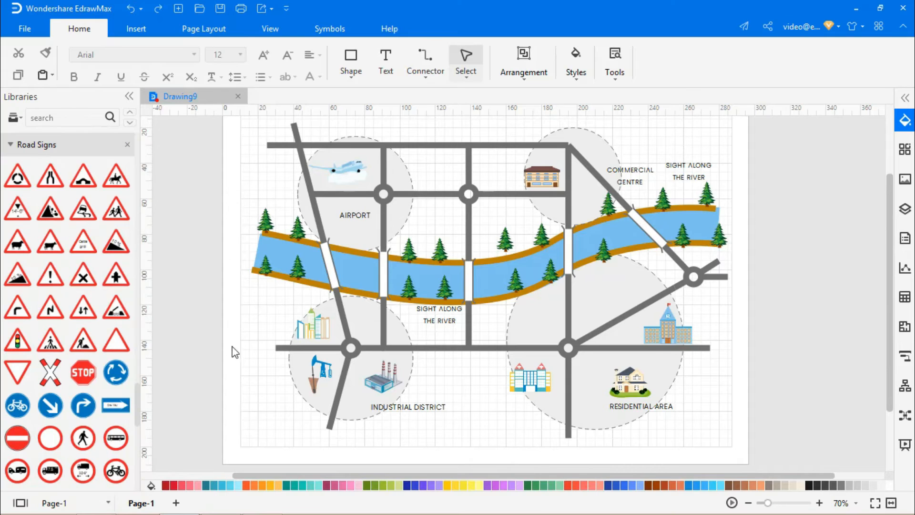
mouse_move(488, 420)
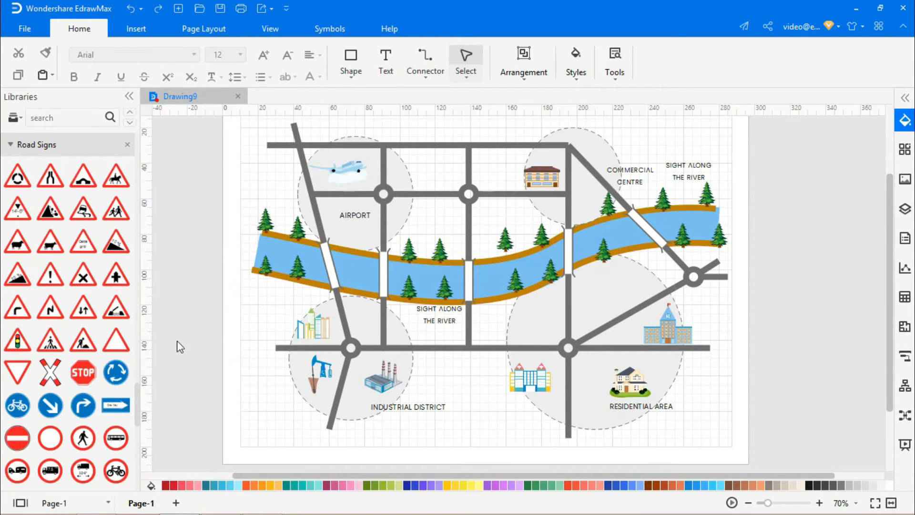
- Place a traffic-light warning sign beside a road and a roundabout sign near the airport junction
drag(17, 338, 254, 175)
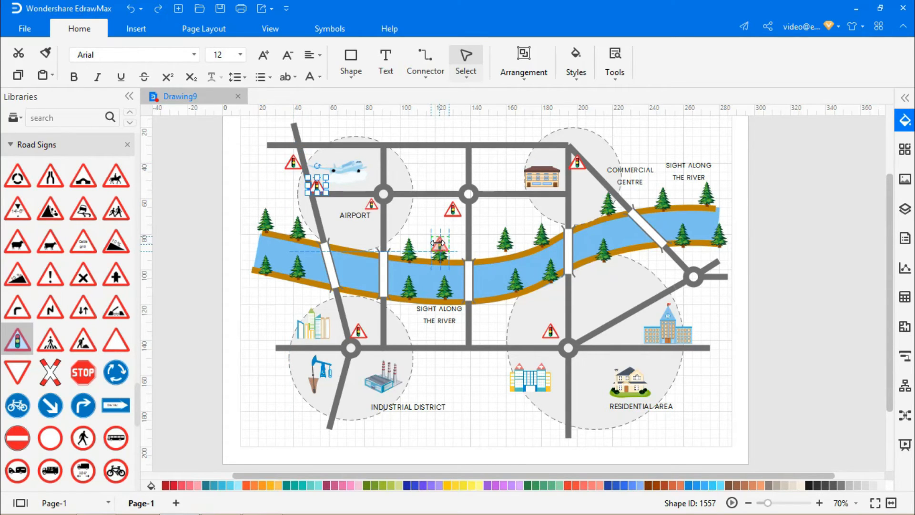
drag(440, 242, 671, 272)
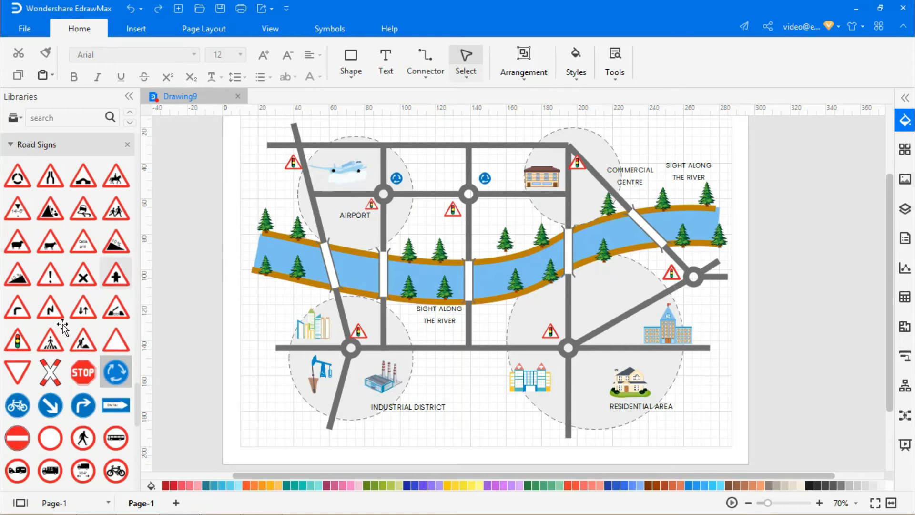
scroll(down, 3)
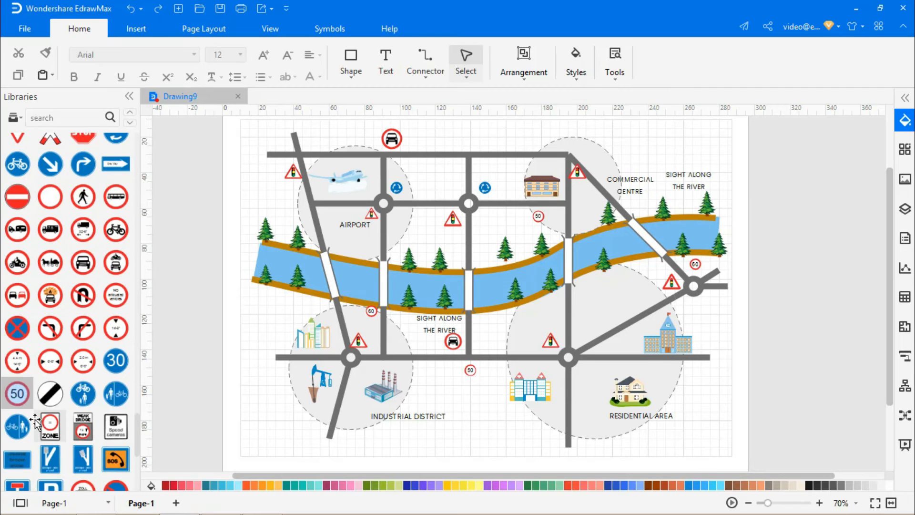
mouse_move(116, 426)
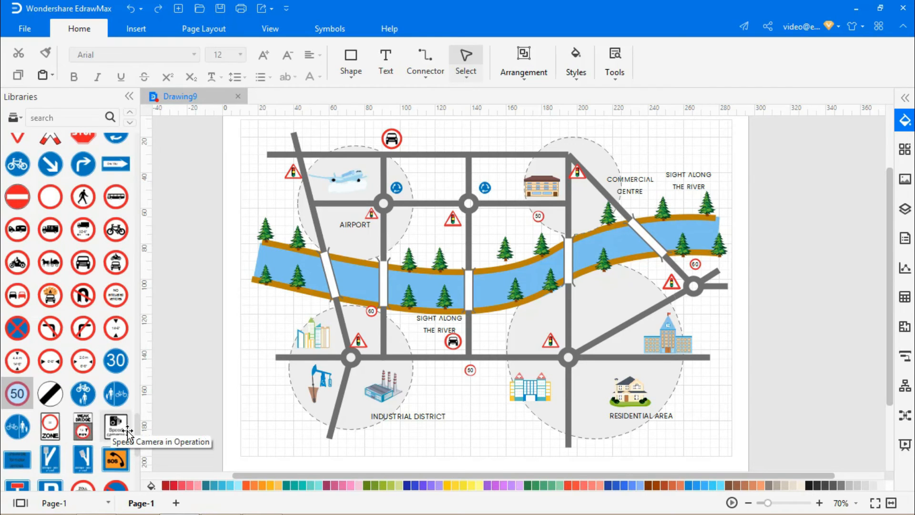
mouse_move(116, 426)
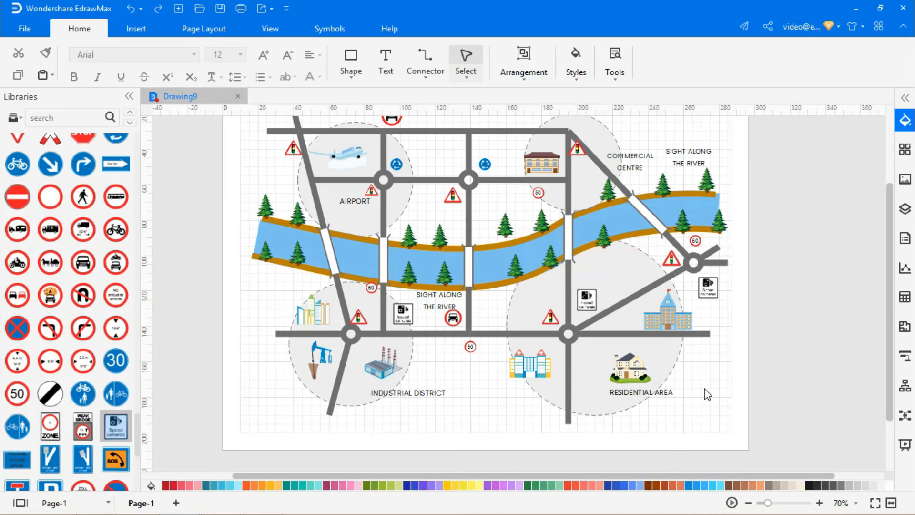
mouse_move(263, 425)
text(DIRECTIONAL MAP)
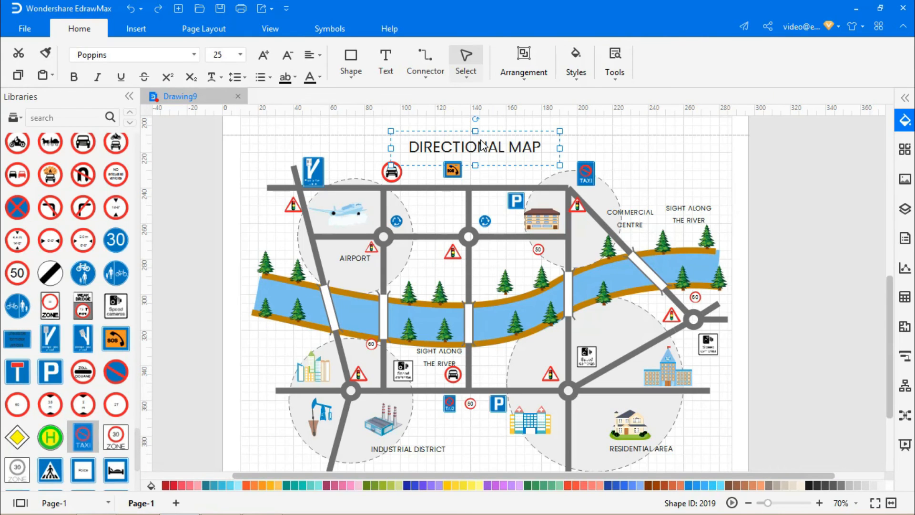
- Centre the DIRECTIONAL MAP title above the map
drag(474, 147, 484, 142)
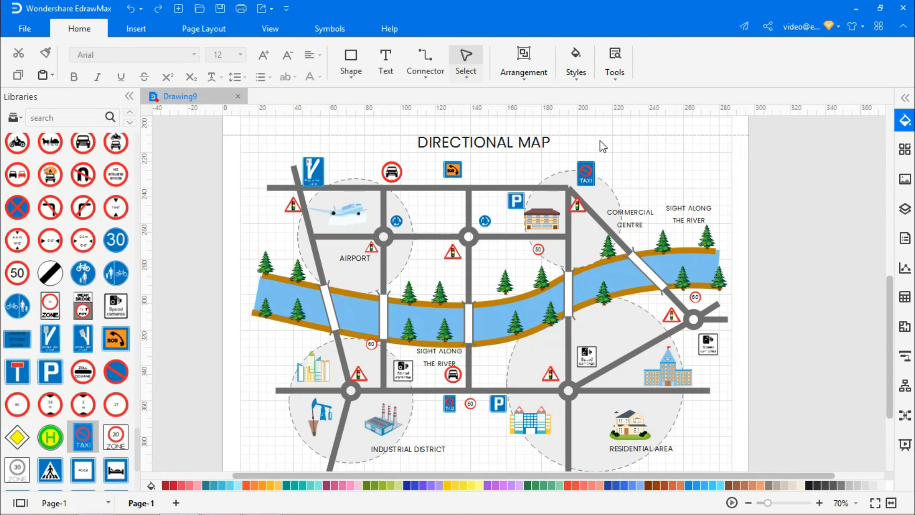
- Turn off Gridlines from the View options so the page is plain white
click(269, 27)
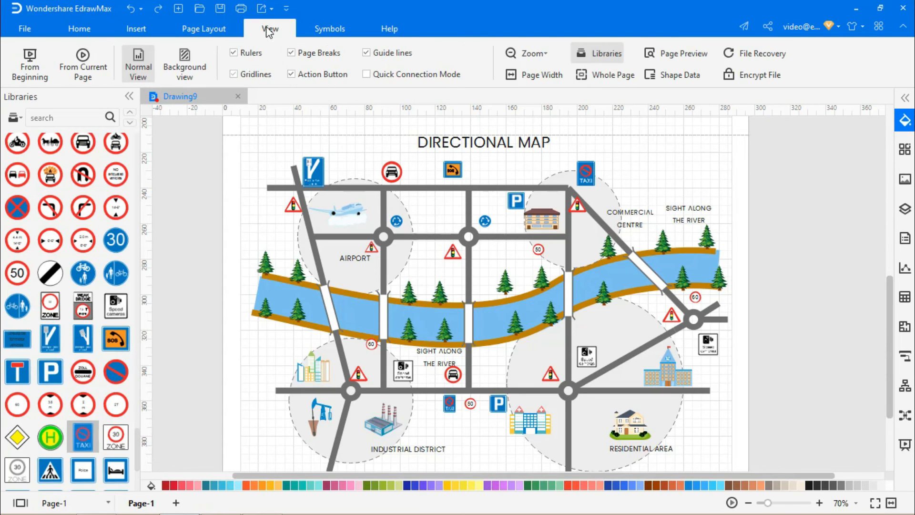
click(235, 75)
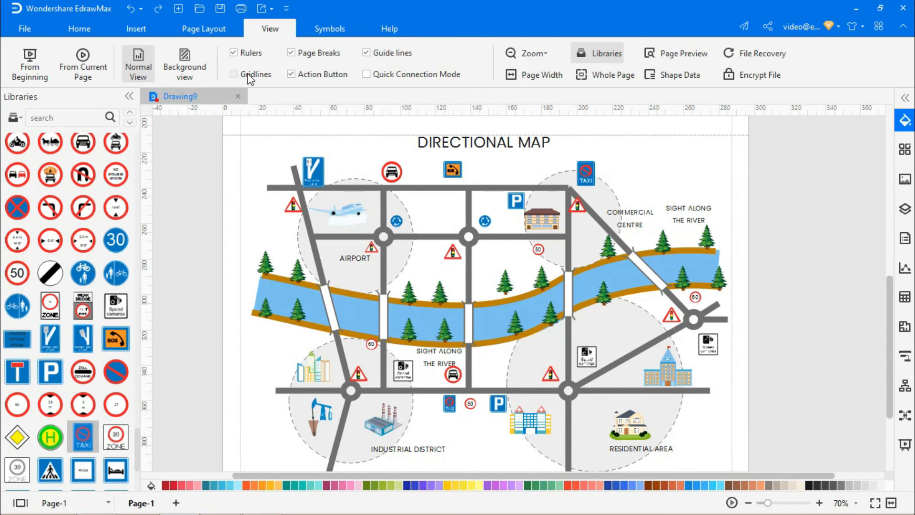